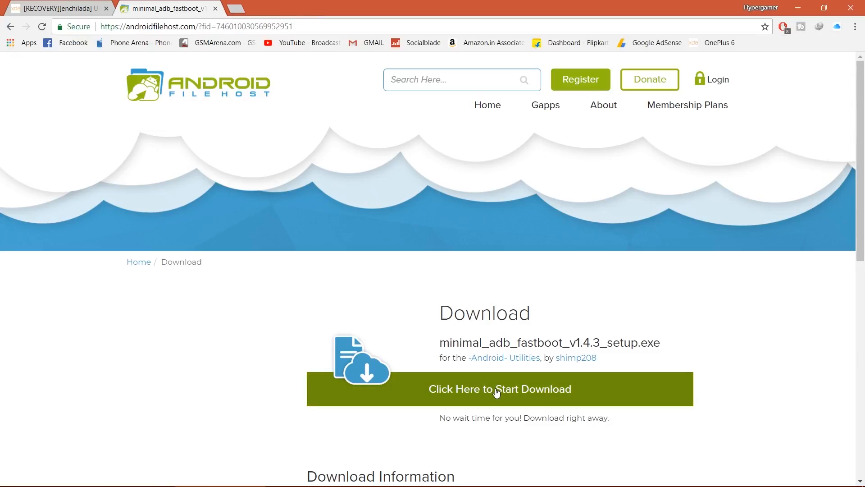
Start the minimal_adb_fastboot_v1.4.3_setup.exe download and confirm it in the Download File Info dialog.
click(499, 389)
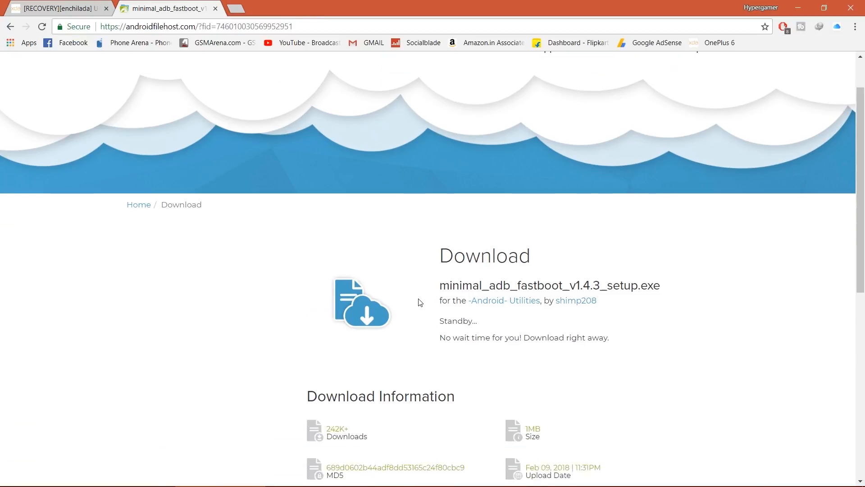
scroll(down, 3)
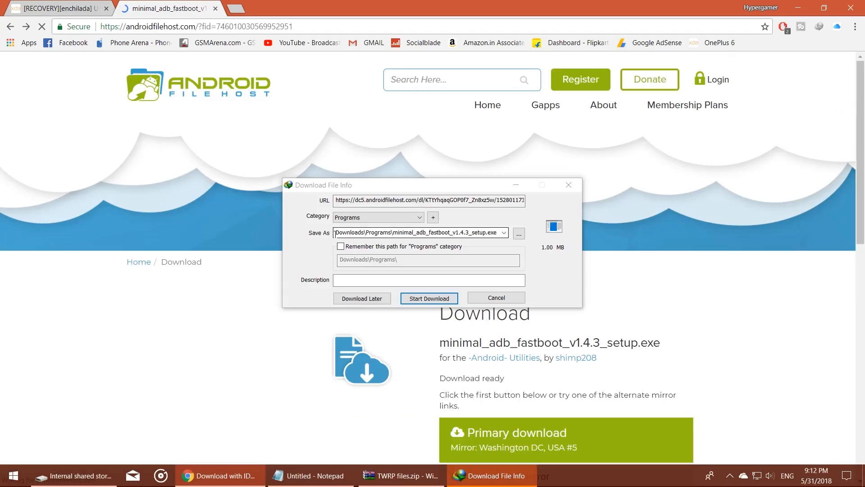
click(519, 233)
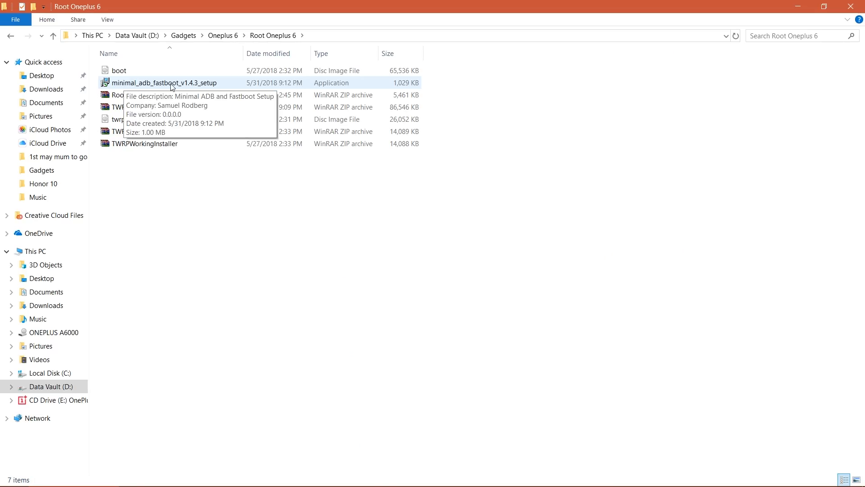
Run the Minimal ADB and Fastboot setup, allow UAC, and accept the wizard defaults.
double_click(159, 82)
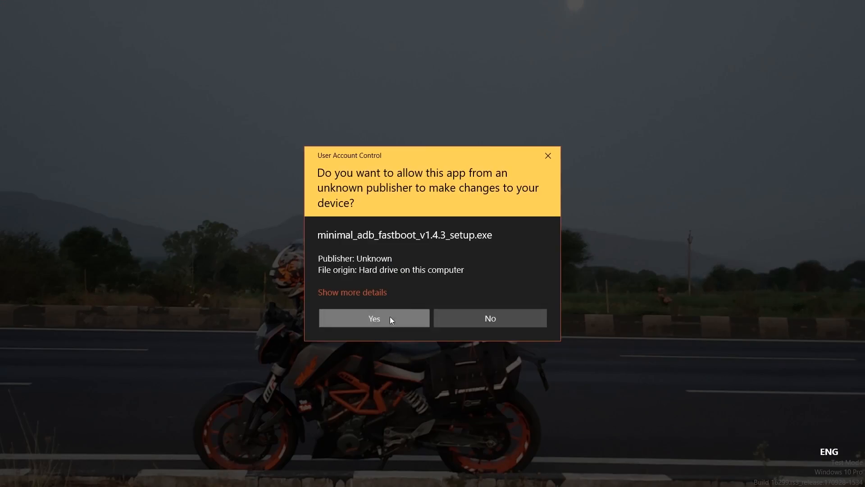
click(374, 318)
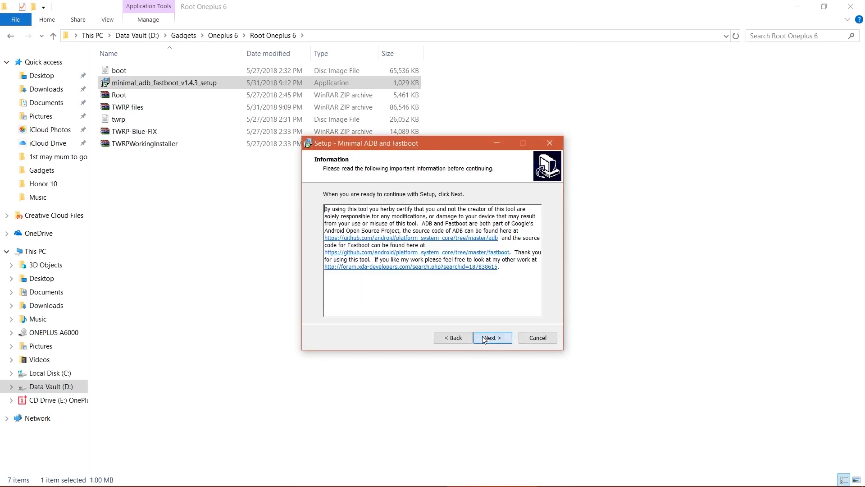
click(492, 337)
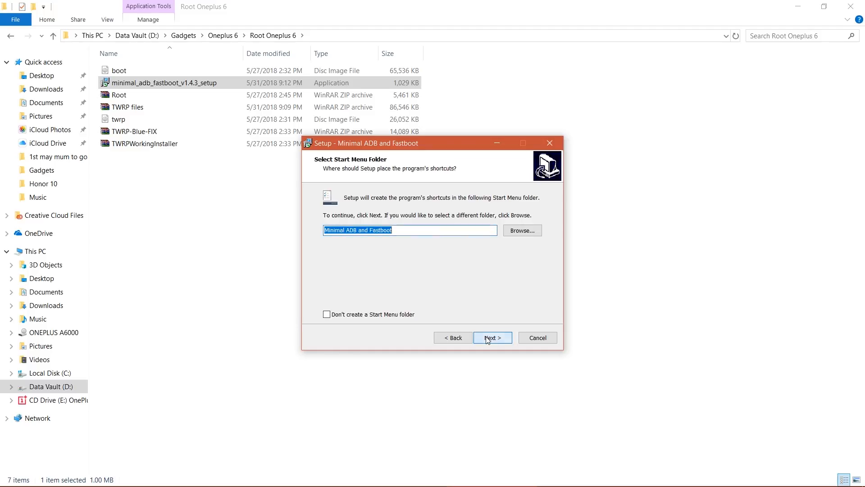
click(492, 337)
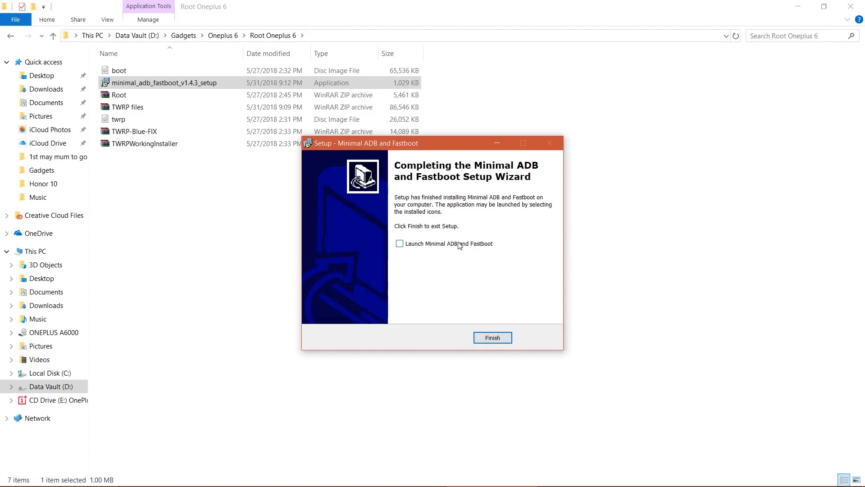
Finish the setup wizard and select the unlock archive in the Zenfone Max Pro M1 root folder.
click(492, 337)
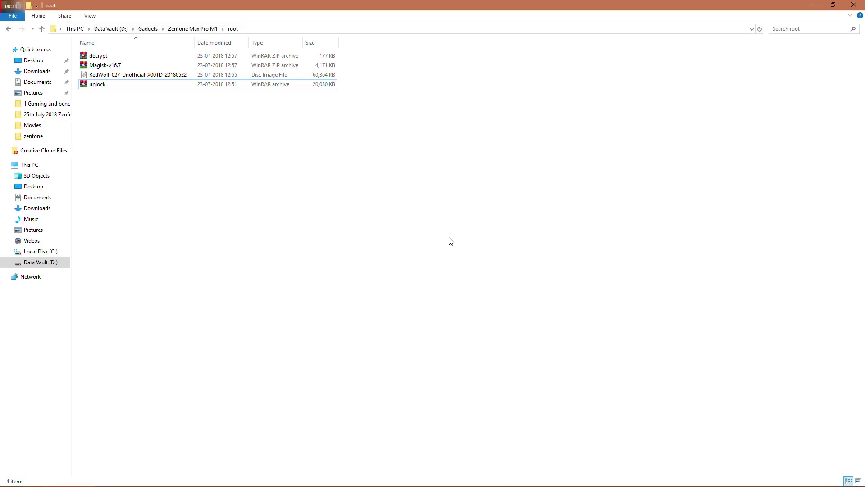
mouse_move(297, 168)
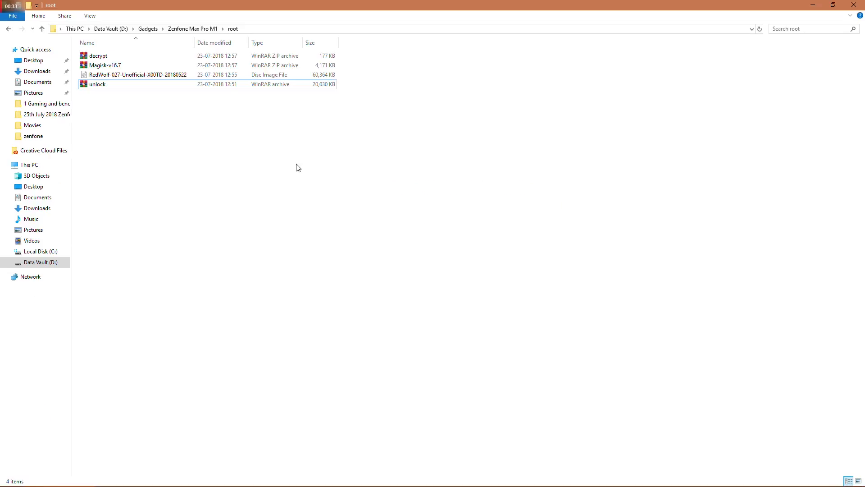
key(ctrl+a)
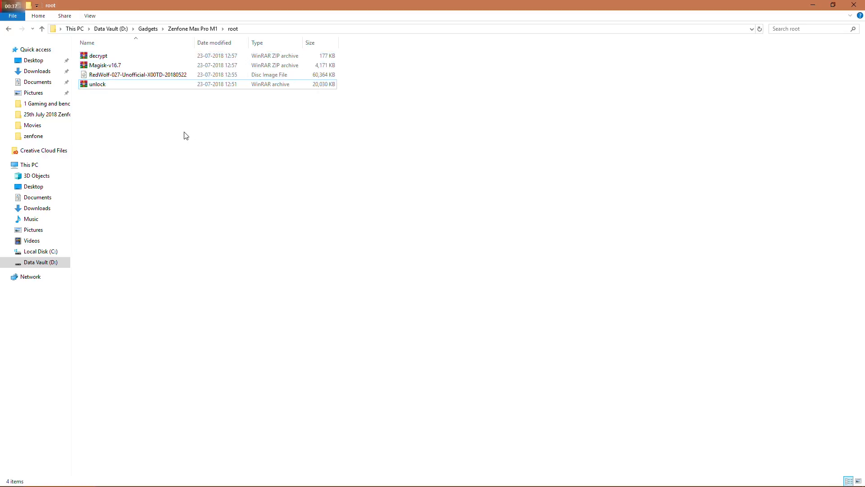
click(105, 65)
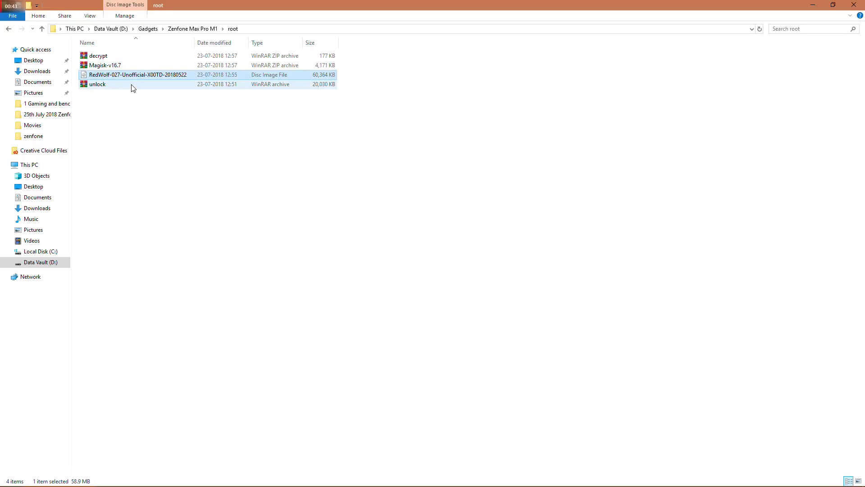
click(97, 85)
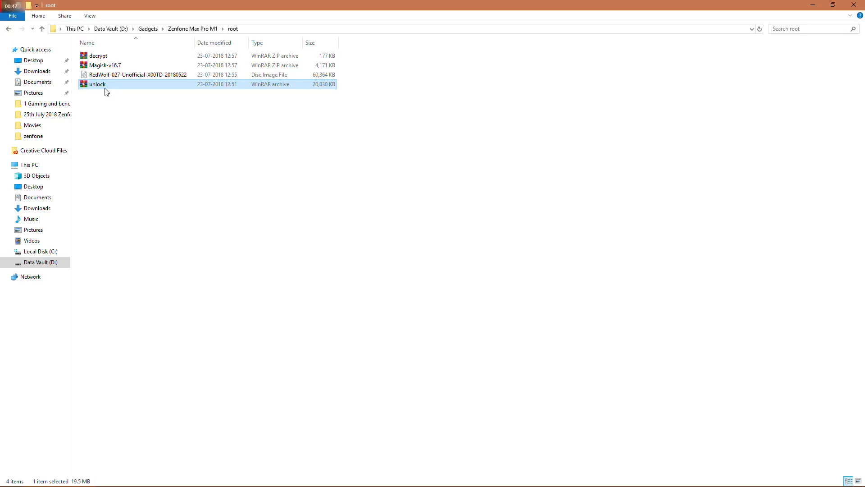
Extract unlock.rar into the root folder and browse the new ASUS USB drivers and unlock folders.
double_click(98, 84)
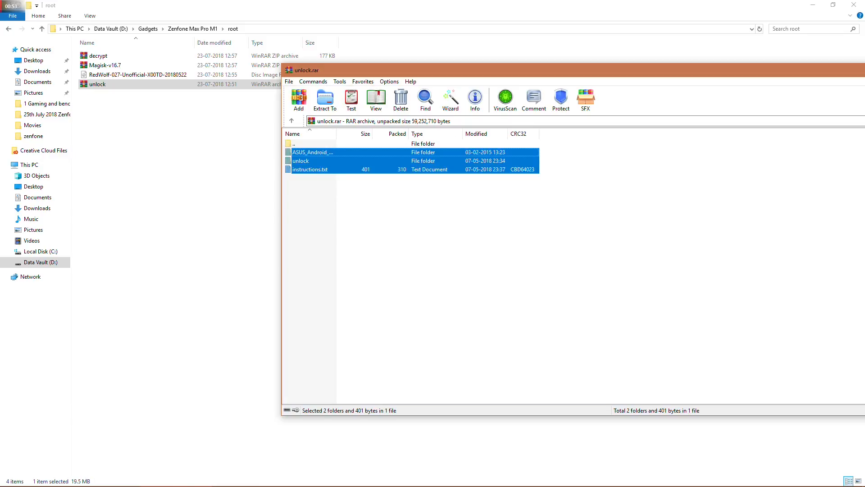
click(854, 5)
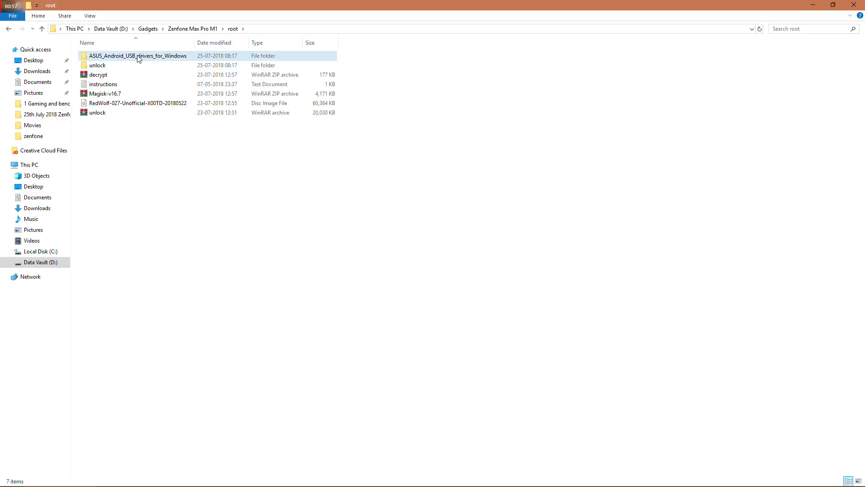
double_click(135, 55)
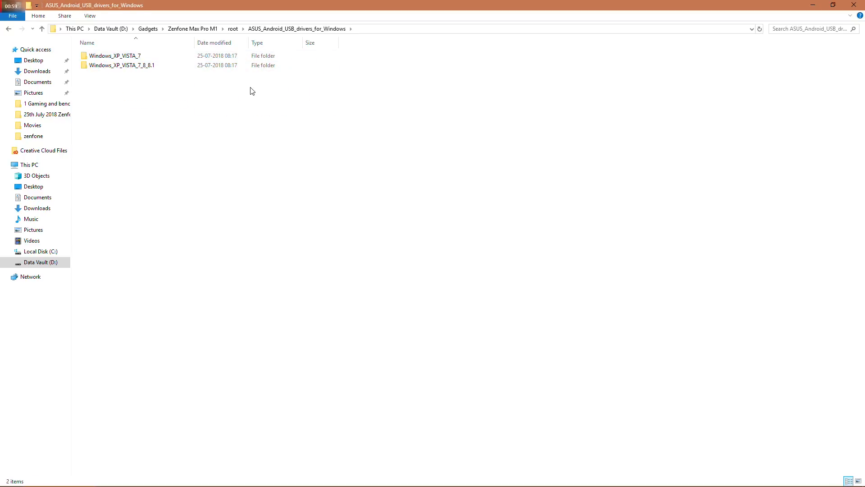
click(33, 28)
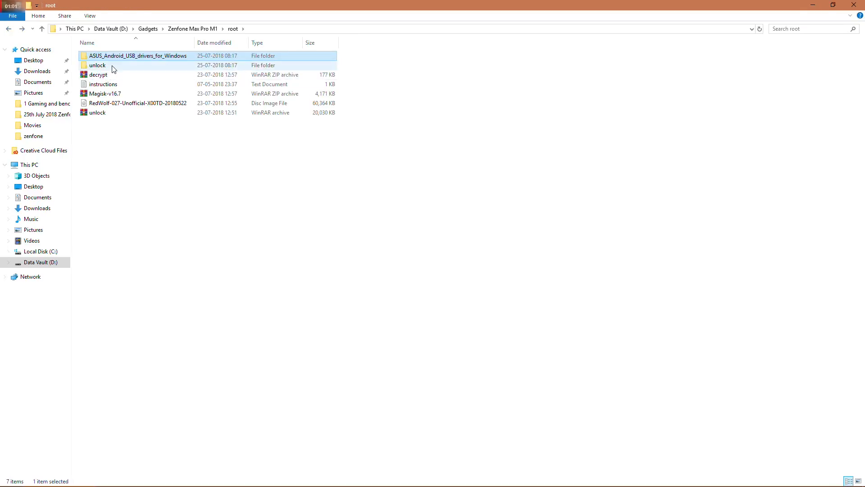
double_click(98, 65)
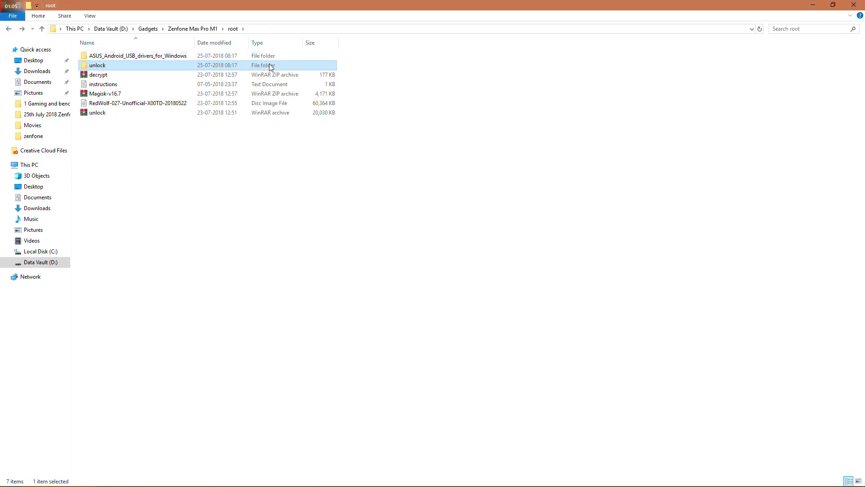
mouse_move(392, 227)
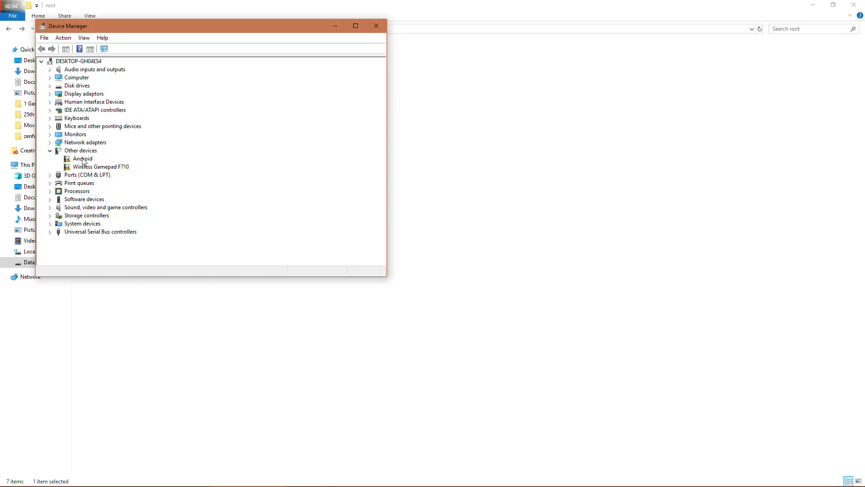
Update the unrecognised Android device's driver, choosing to browse this computer for it.
right_click(81, 158)
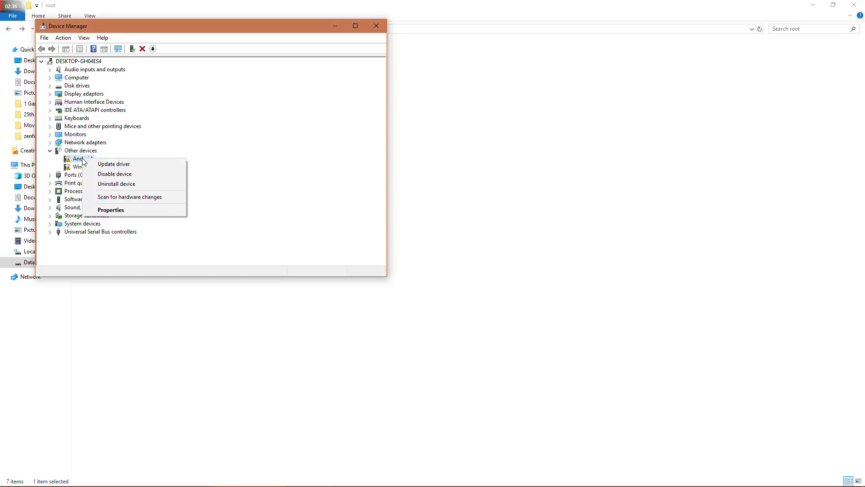
click(114, 163)
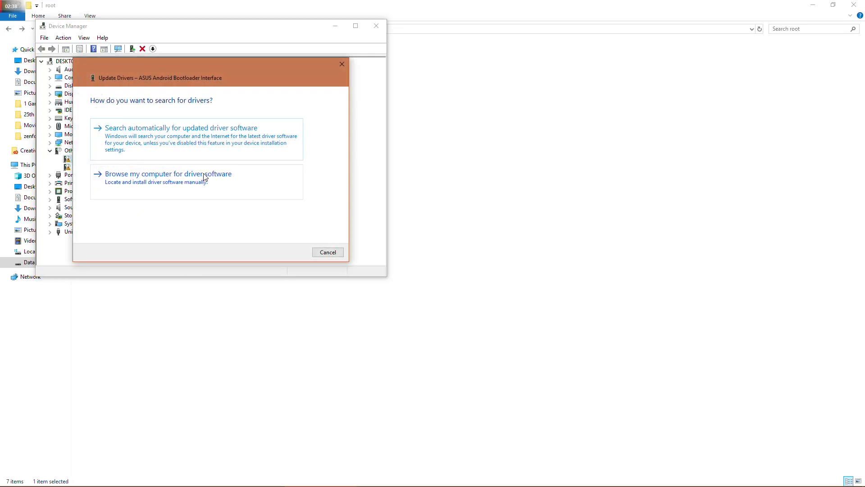
click(168, 174)
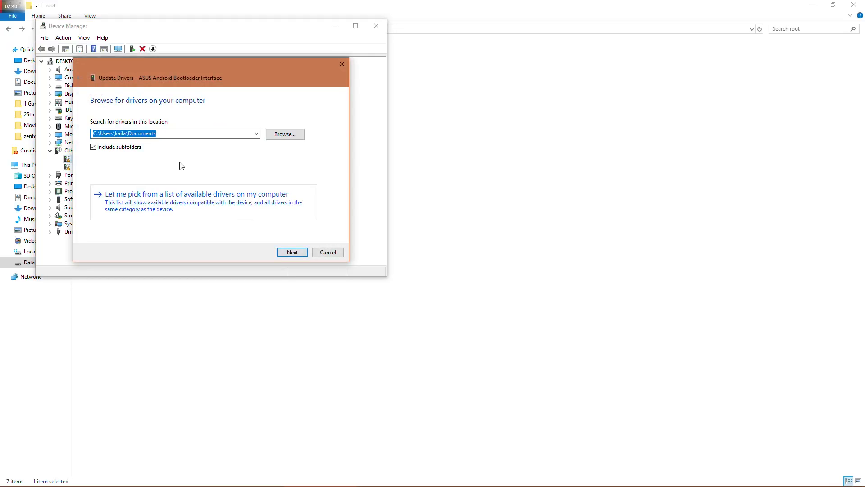
click(285, 134)
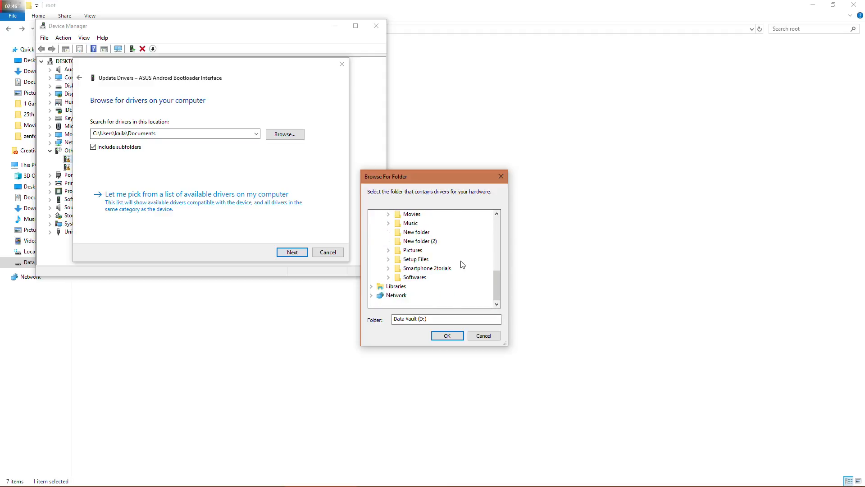
Install from the ASUS_Android_USB_drivers_for_Windows folder and close the finished update.
click(413, 241)
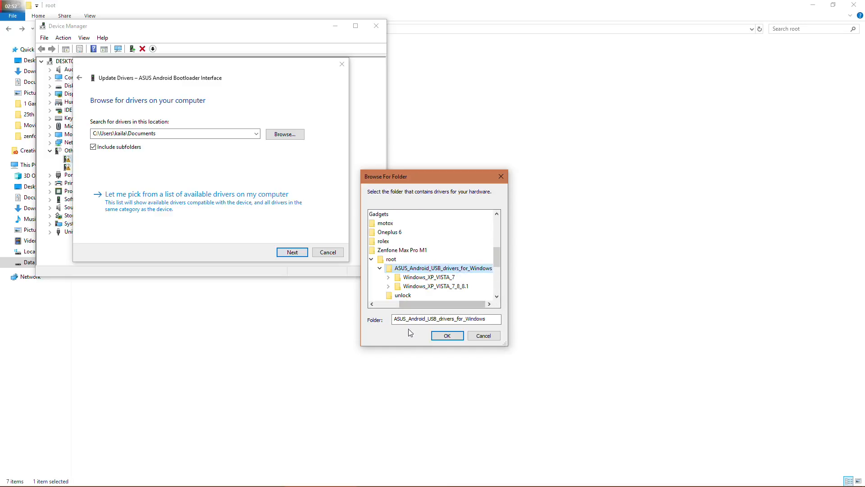
click(447, 335)
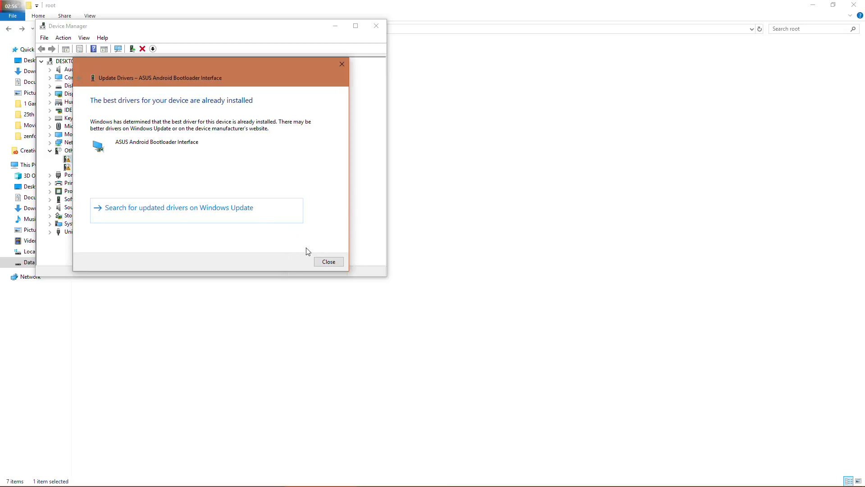
click(328, 261)
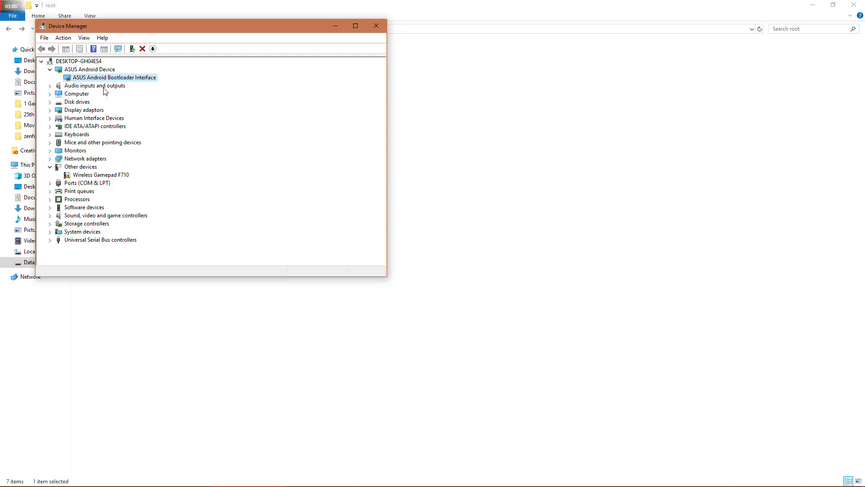
Close Device Manager and open the unlock folder with adb, fastboot and the unlock script.
click(376, 25)
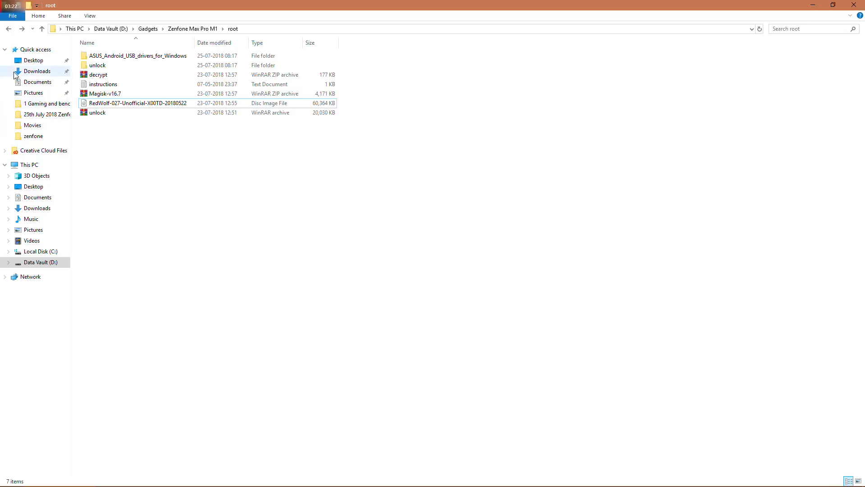
mouse_move(101, 75)
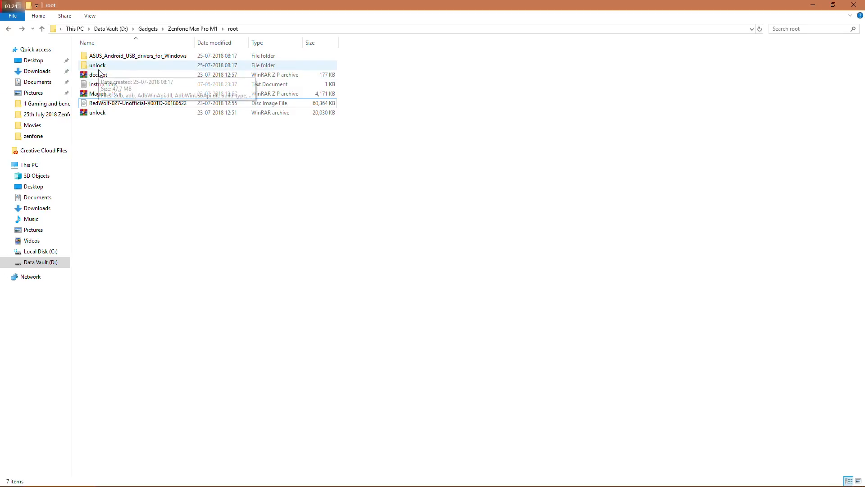
double_click(98, 64)
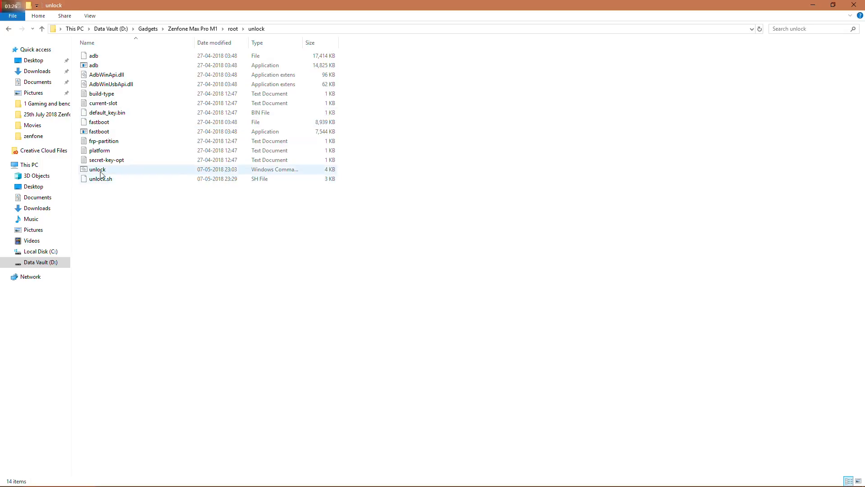
mouse_move(100, 173)
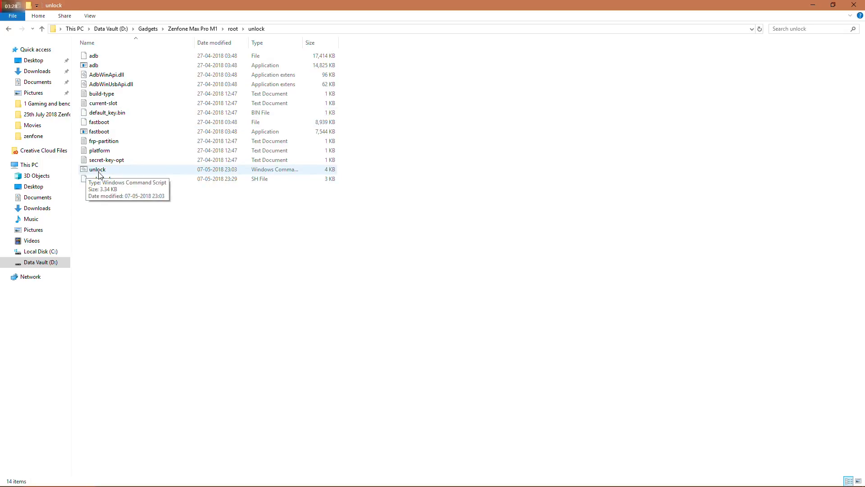